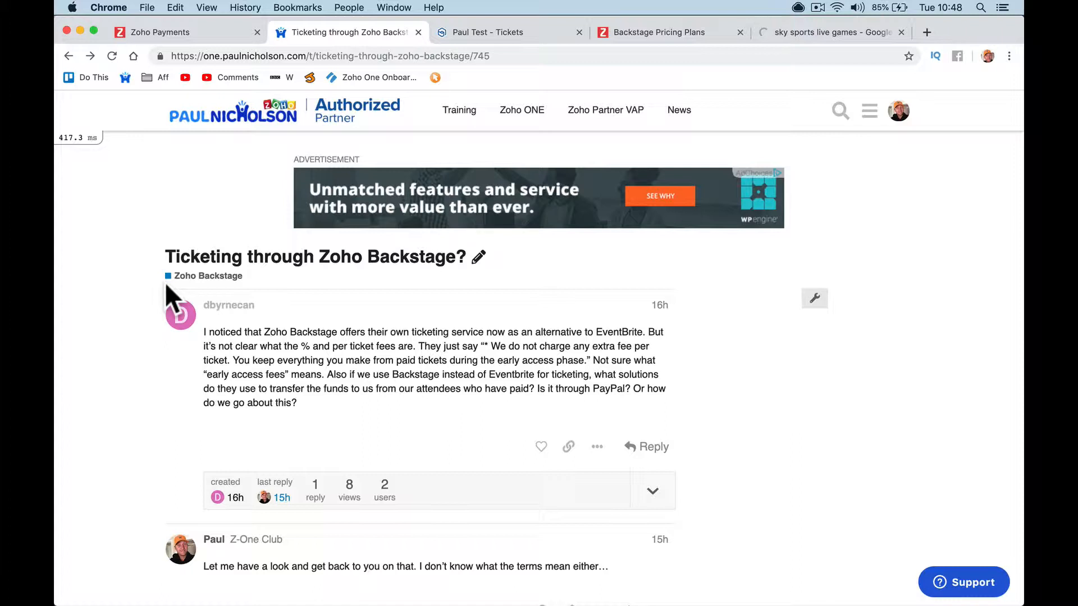
mouse_move(371, 189)
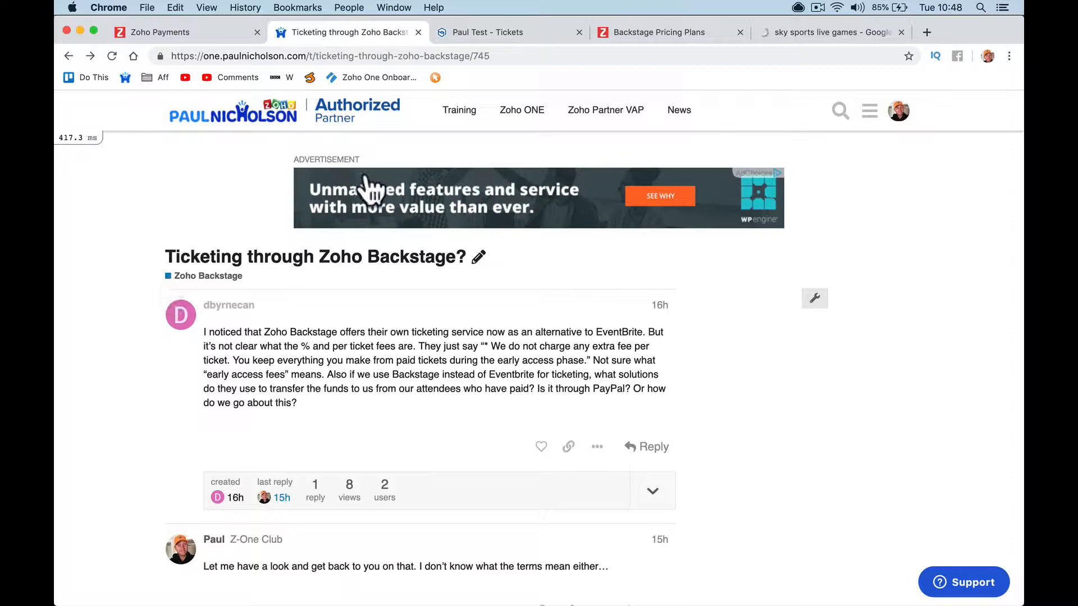
Step: Scroll through the Backstage pricing plans and FAQs
left_click(658, 31)
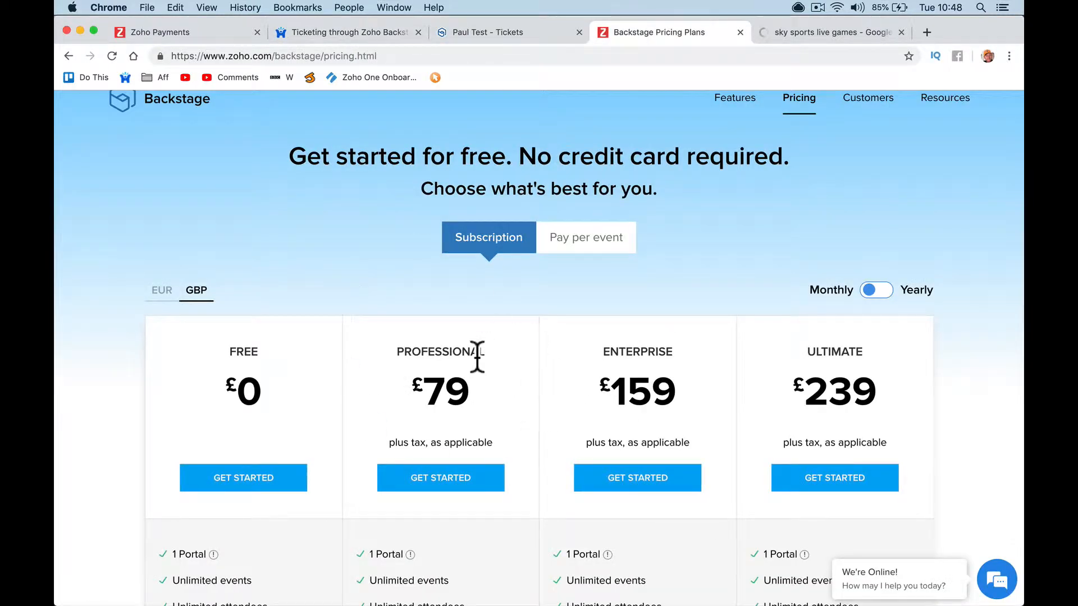
scroll("down", 3)
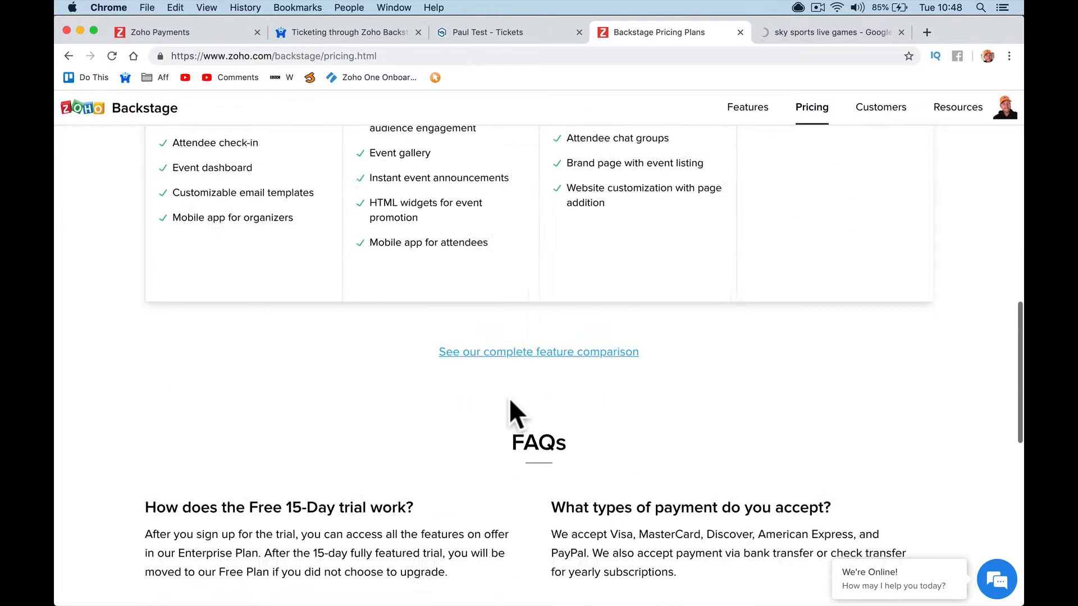
scroll("down", 3)
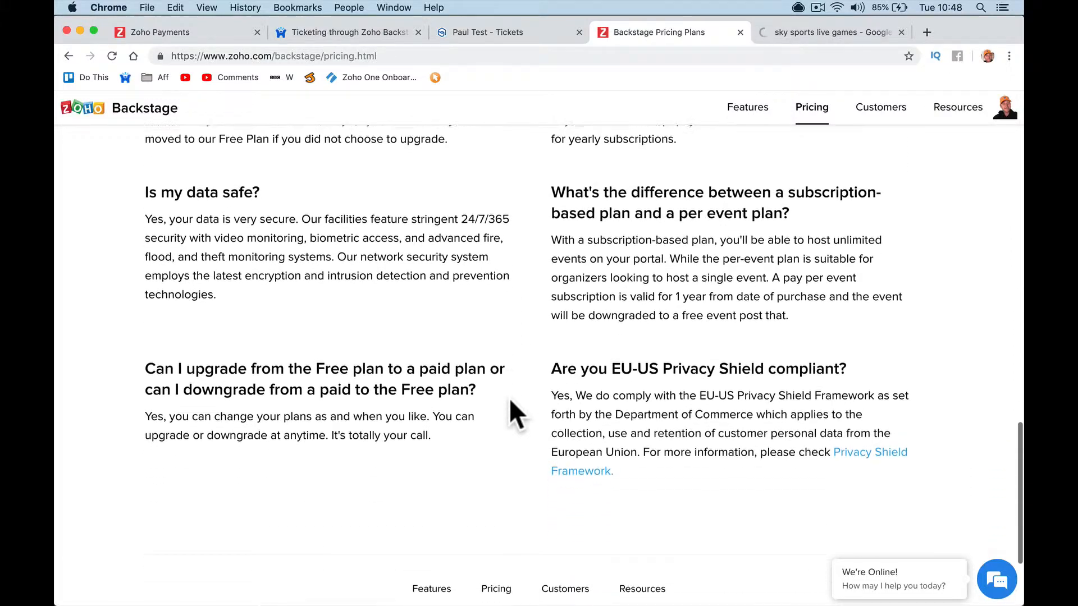
scroll("up", 3)
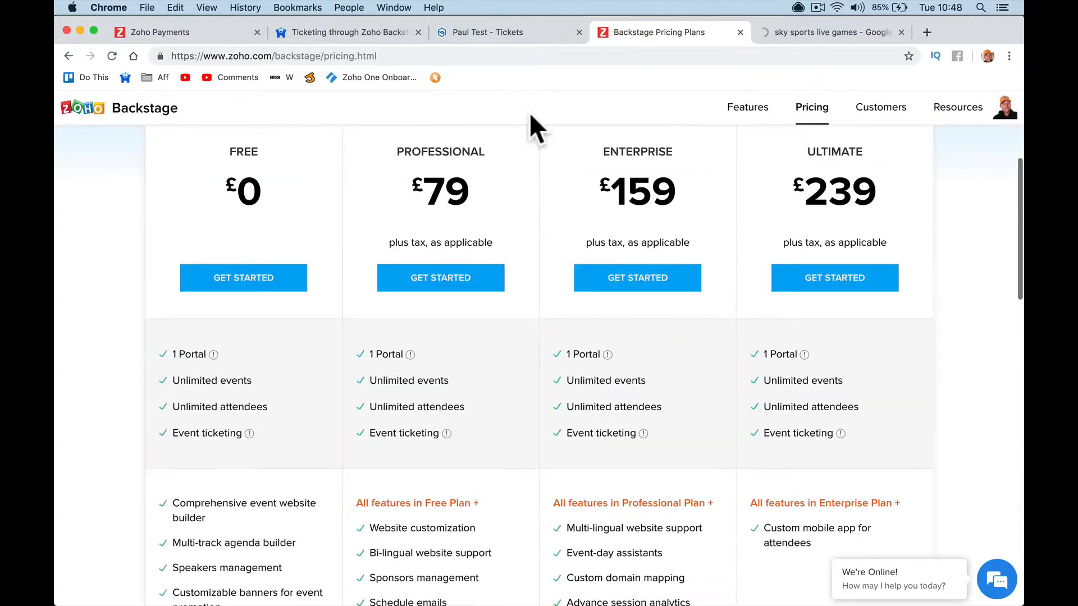
Step: After glancing at the ticket page, compare plan prices in EUR (€99, €199, €299), then revert to GBP
left_click(492, 33)
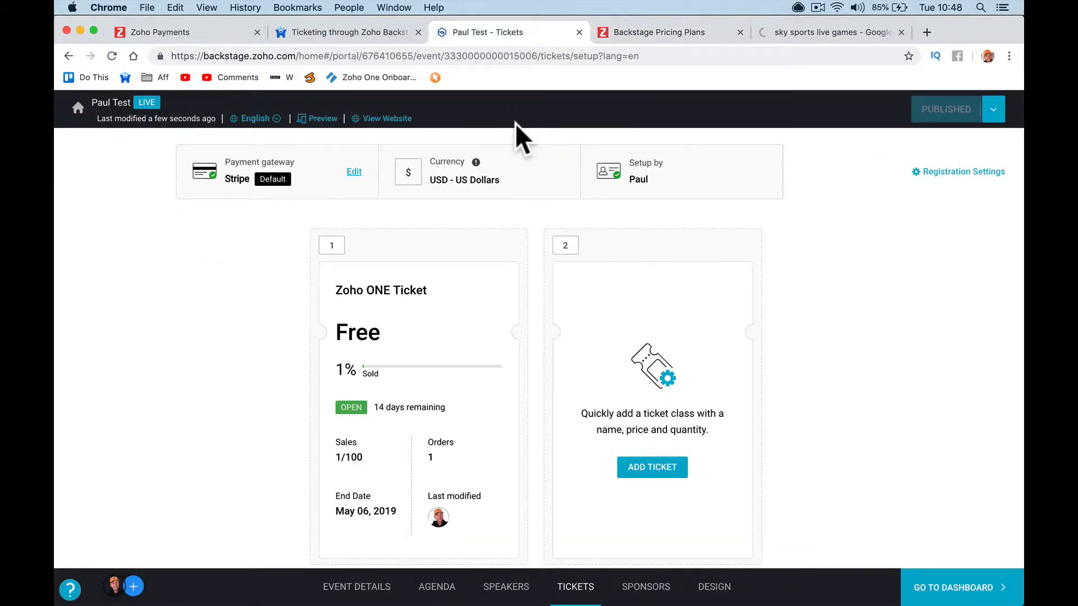
left_click(660, 31)
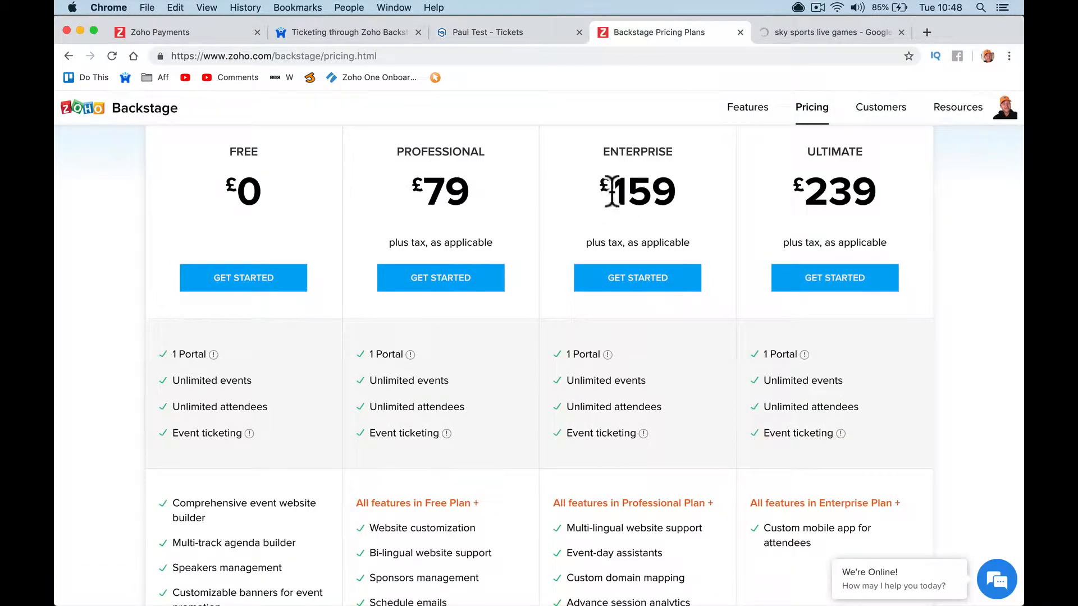
mouse_move(685, 222)
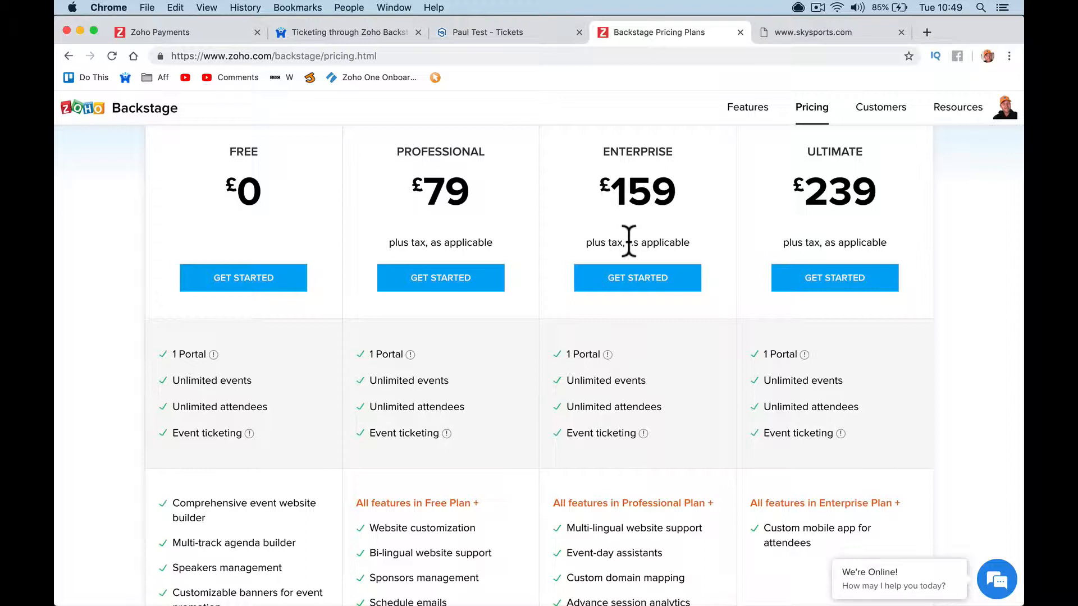
scroll("up", 3)
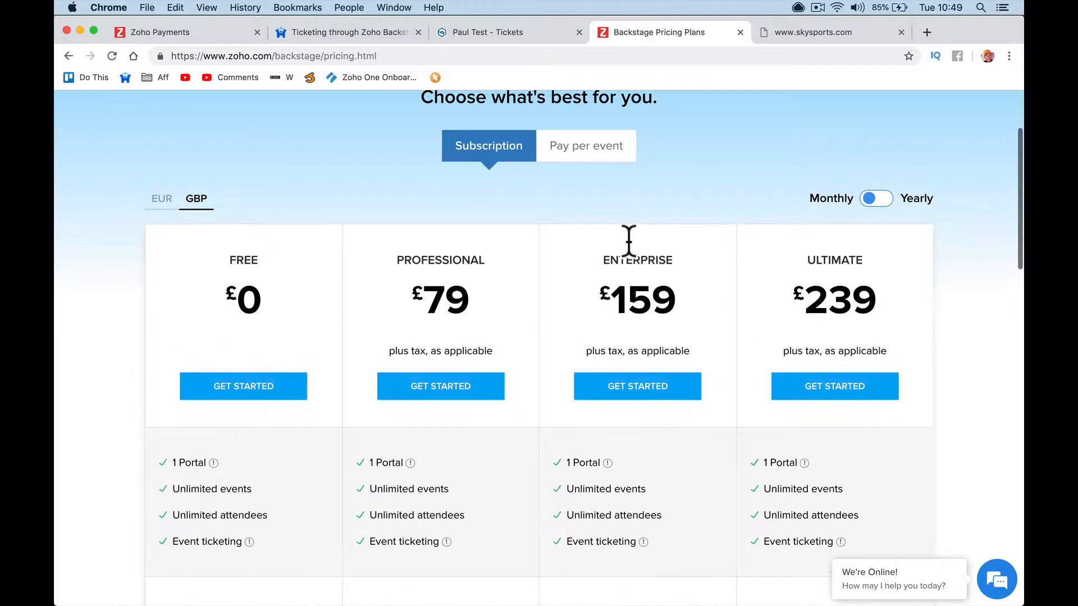
mouse_move(604, 299)
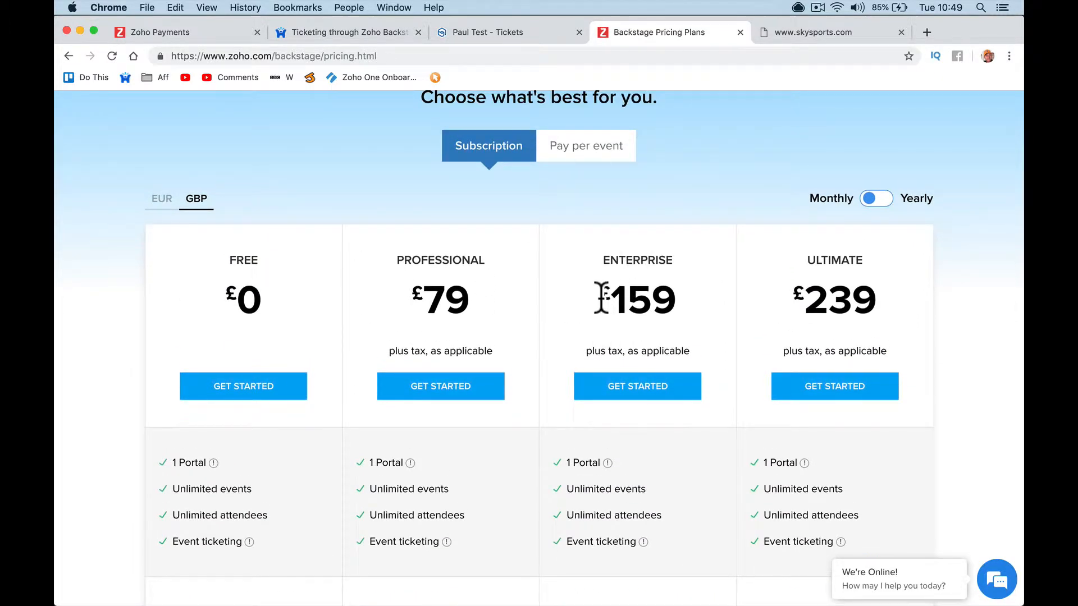
left_click(161, 198)
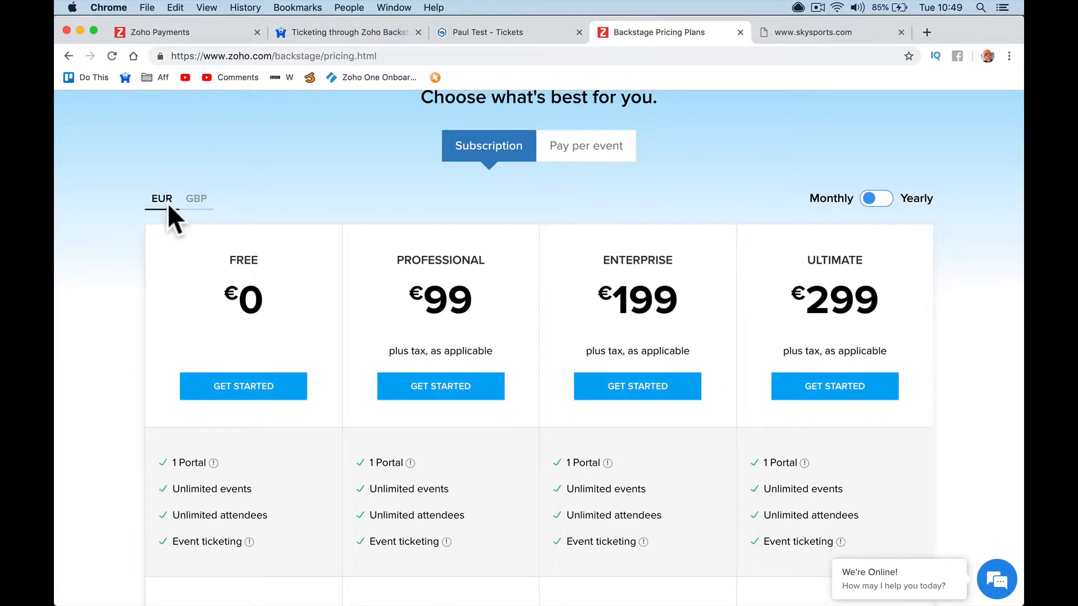
left_click(196, 199)
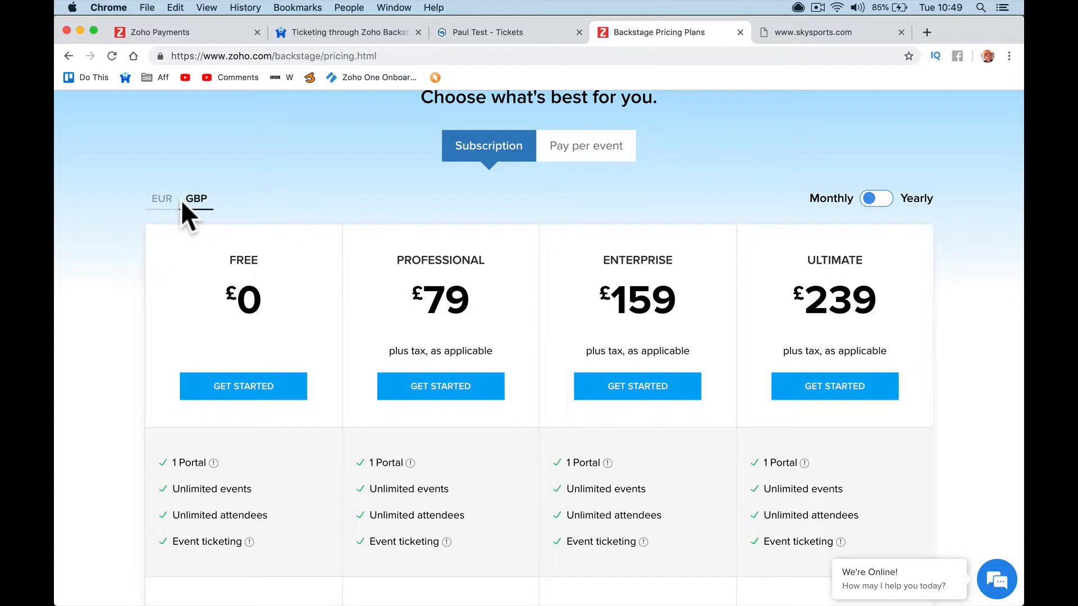
mouse_move(581, 240)
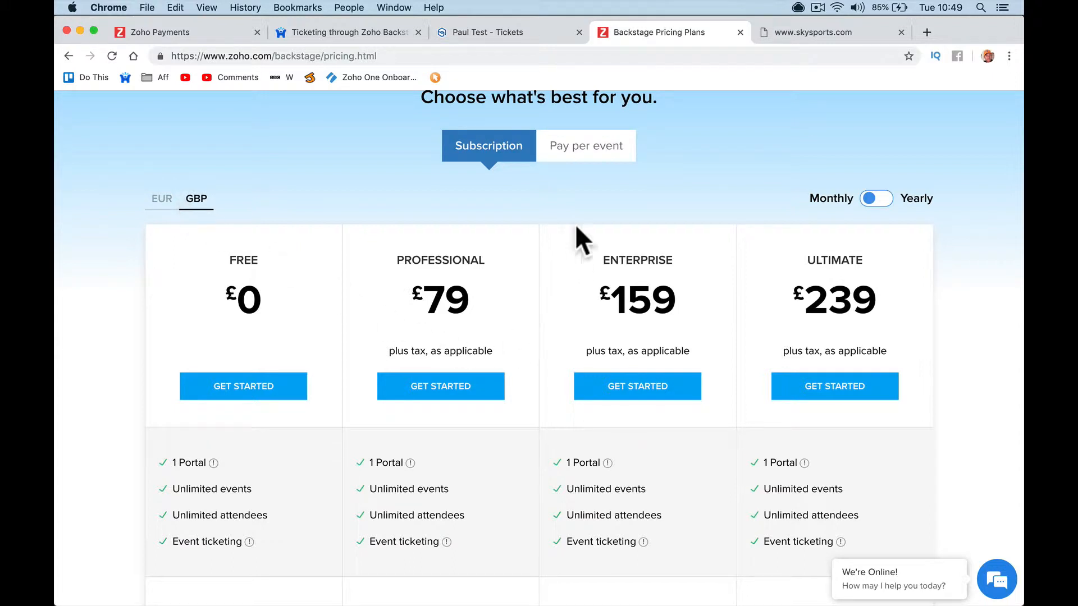
mouse_move(746, 264)
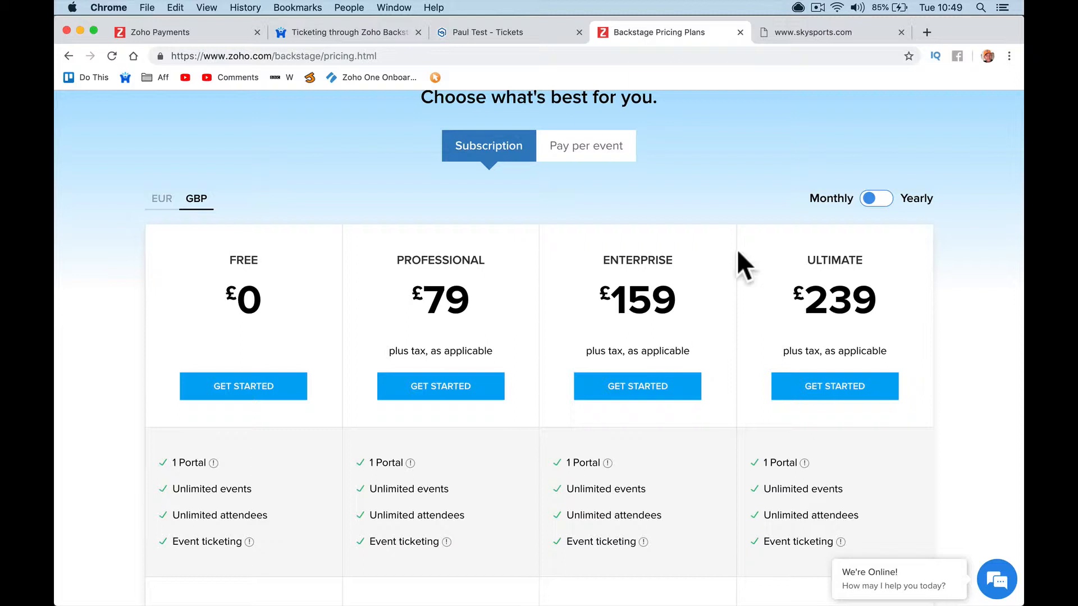
mouse_move(434, 260)
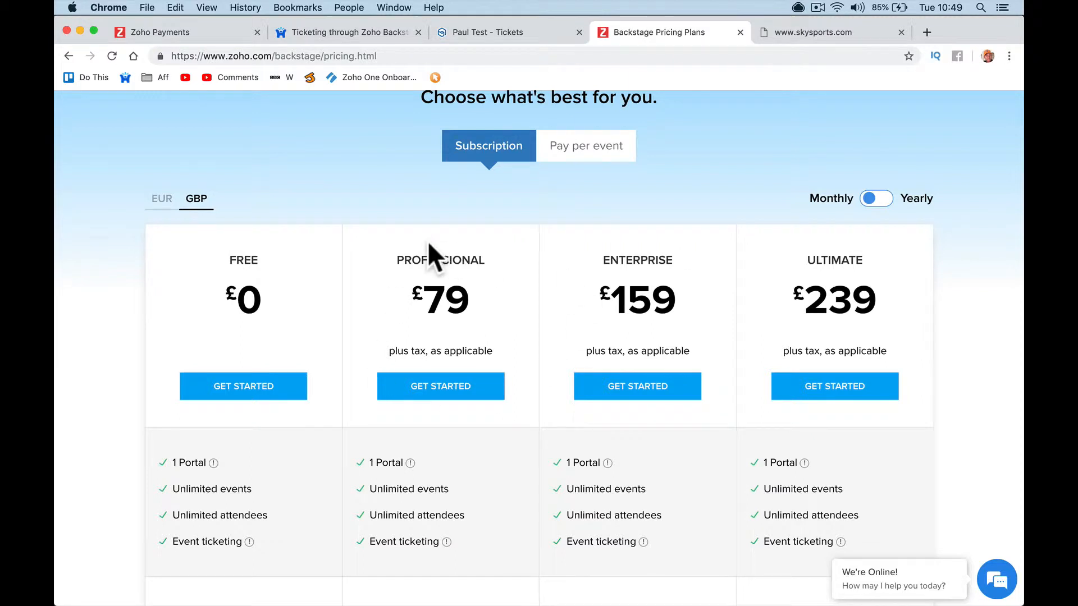
Step: Review the Paul Test event's registration settings (U.S.A payout, USD currency) and close the panel
left_click(488, 31)
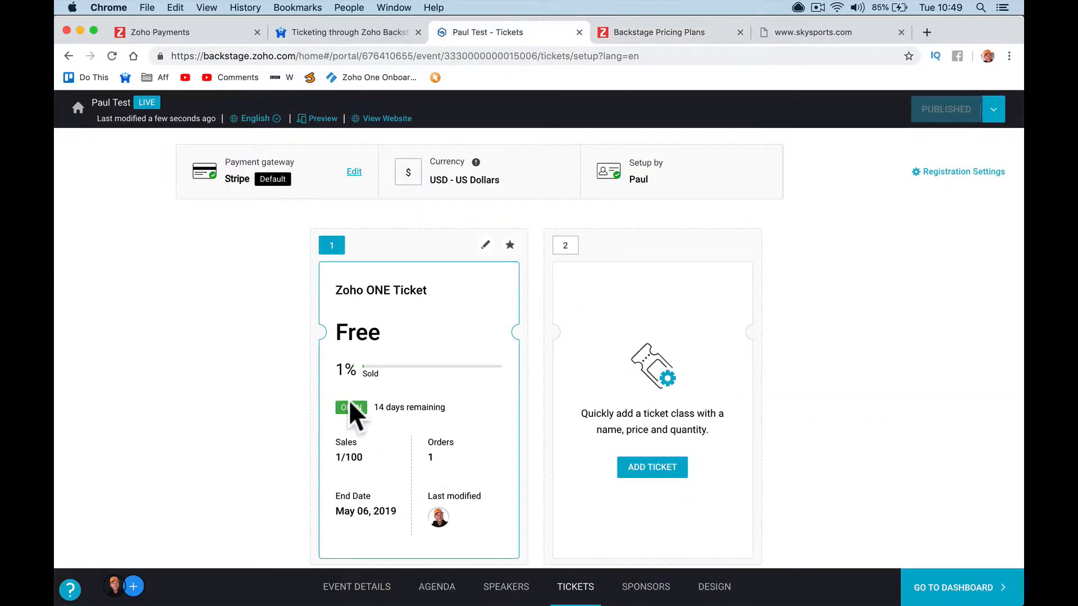
scroll("up", 3)
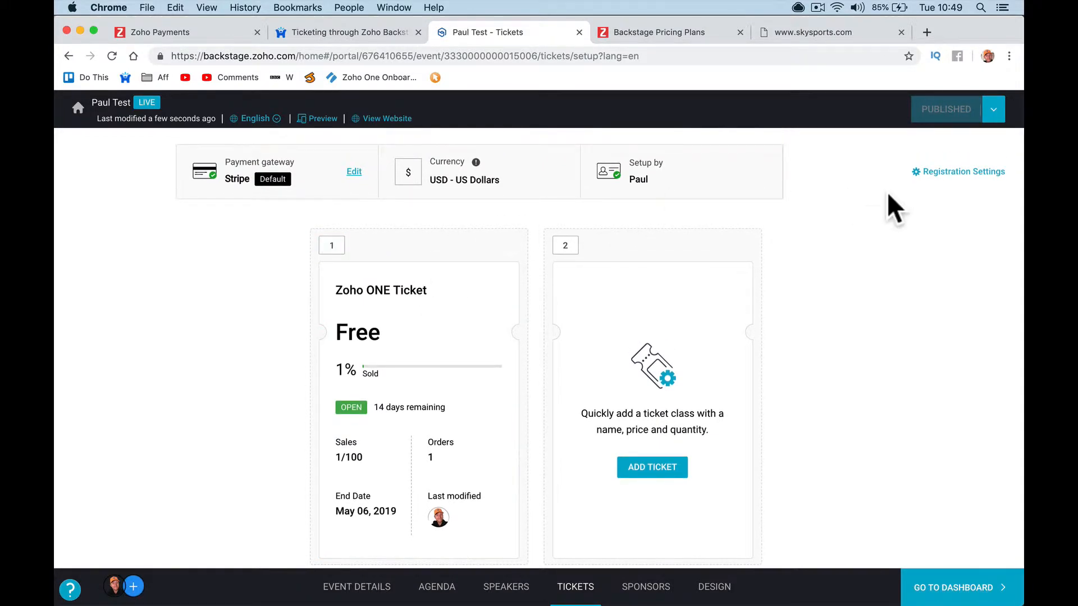
left_click(962, 171)
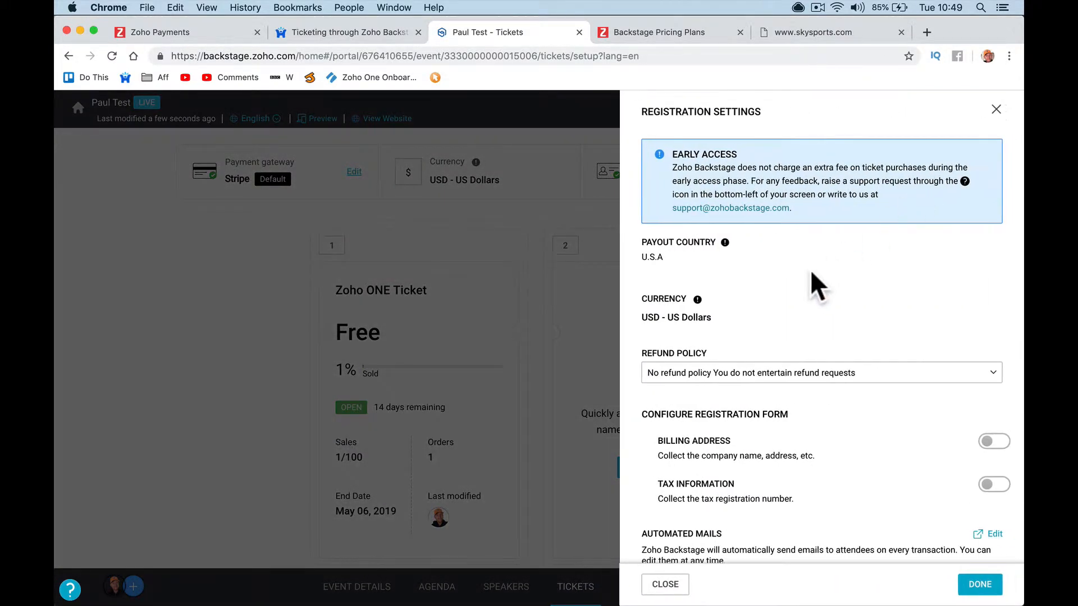
mouse_move(996, 110)
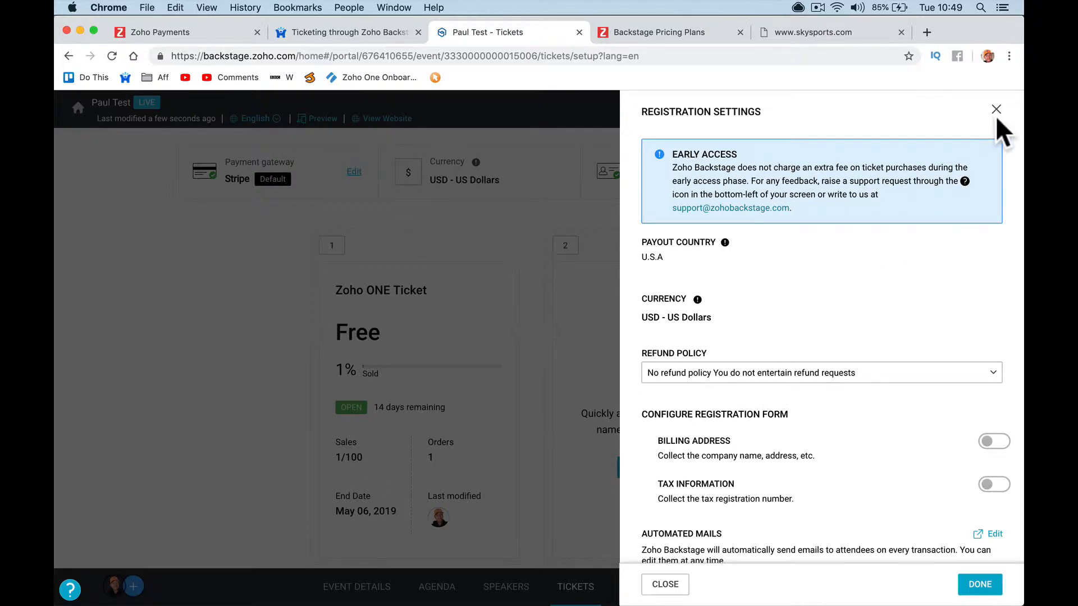
left_click(995, 108)
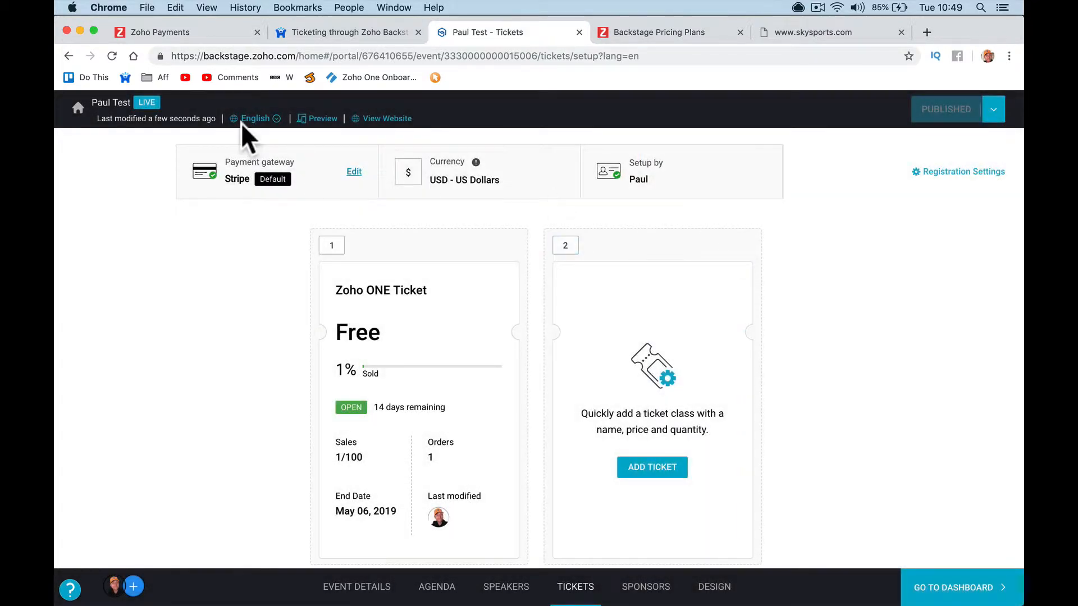
Step: Check portal payment settings and taxes (USD, U.S.A payout), then open the Paul Test event dashboard
left_click(78, 109)
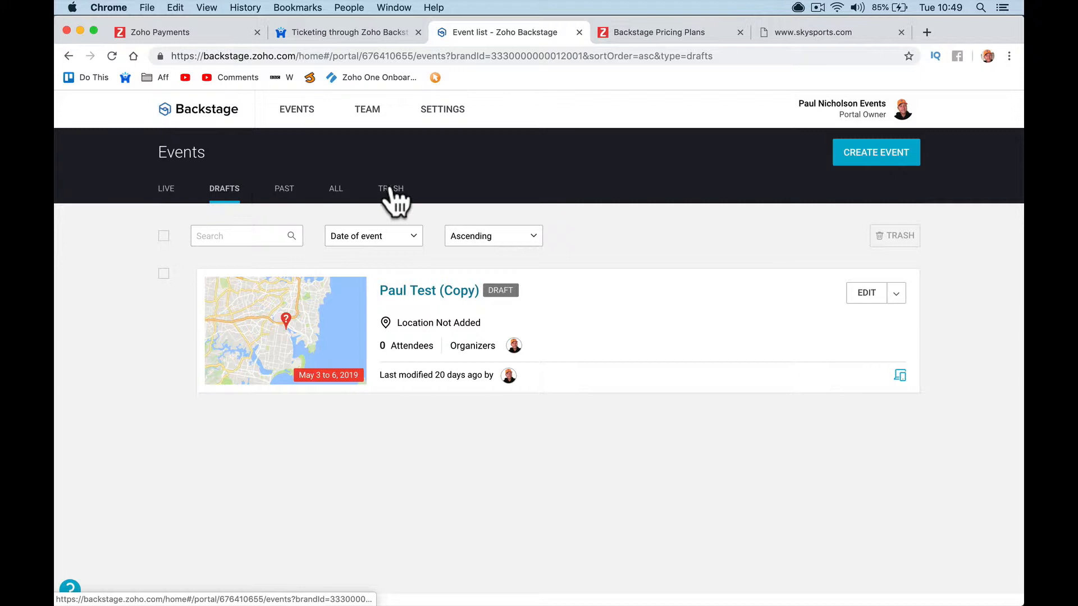
left_click(442, 108)
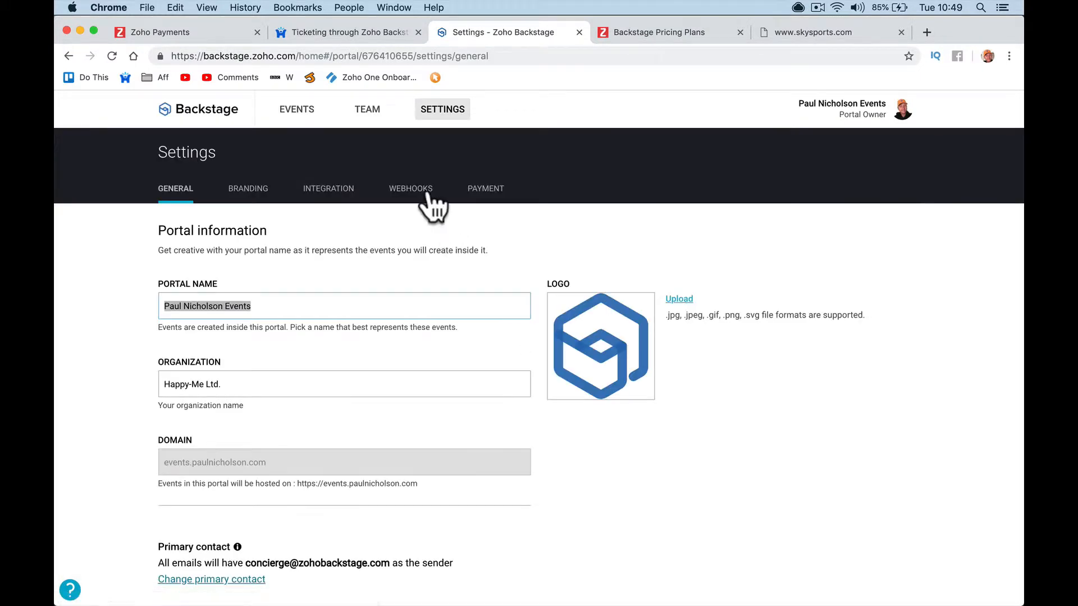
left_click(485, 188)
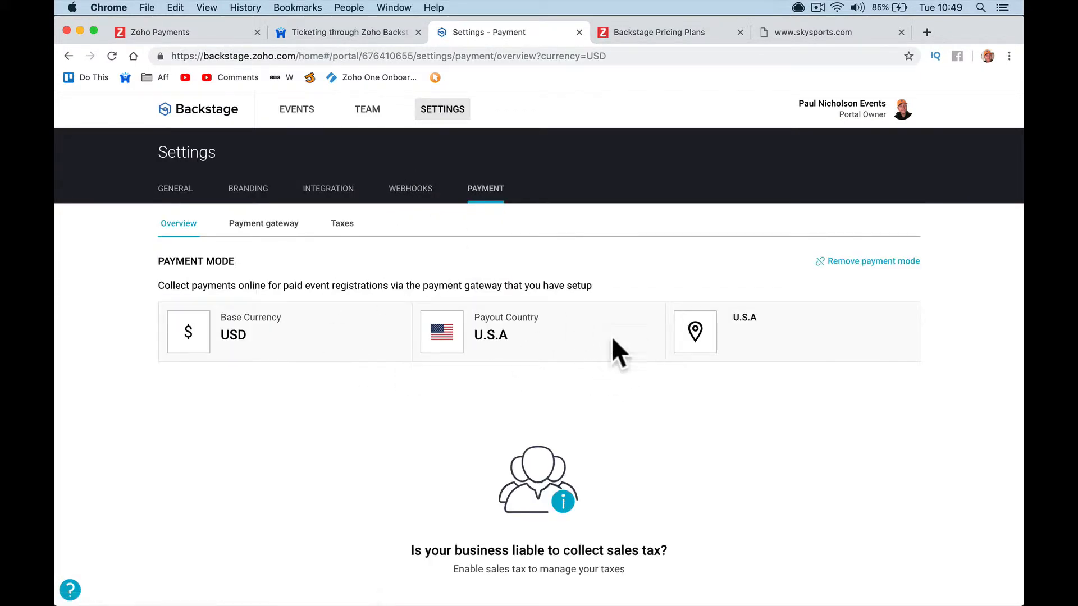
mouse_move(263, 223)
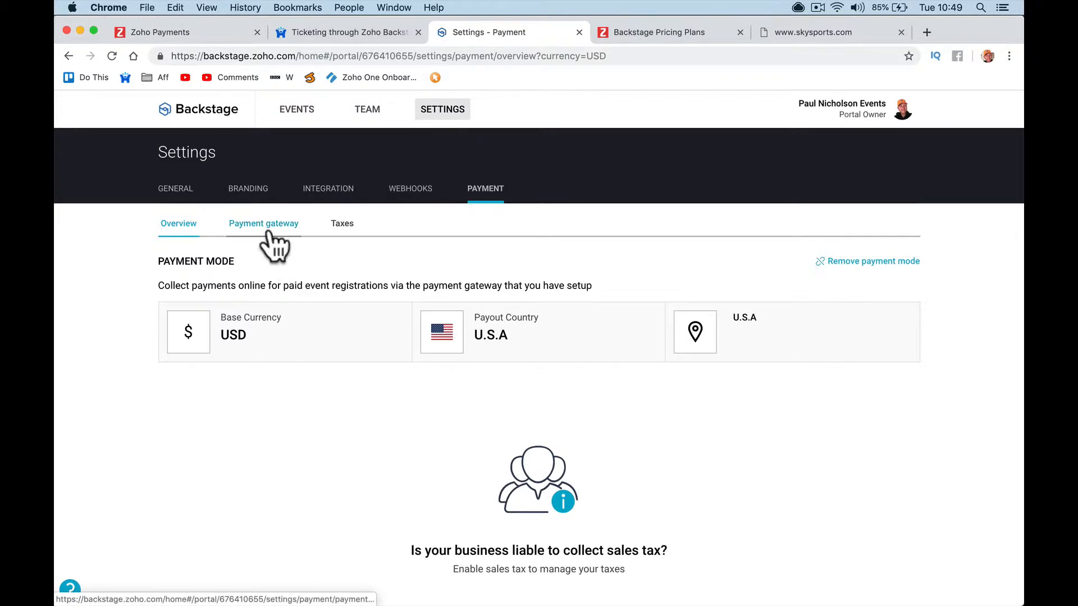
left_click(341, 223)
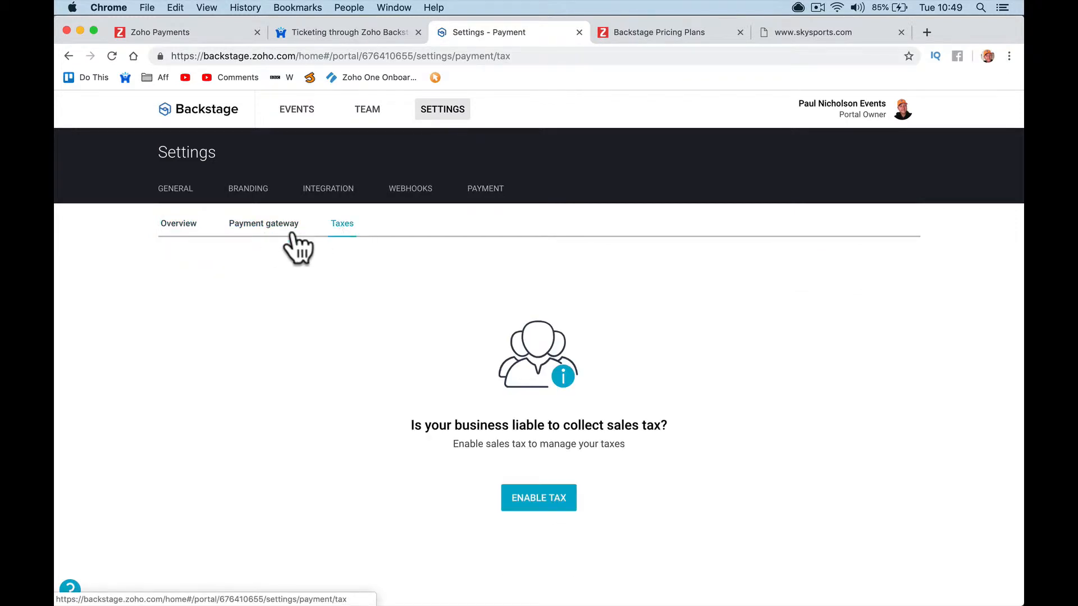
left_click(178, 222)
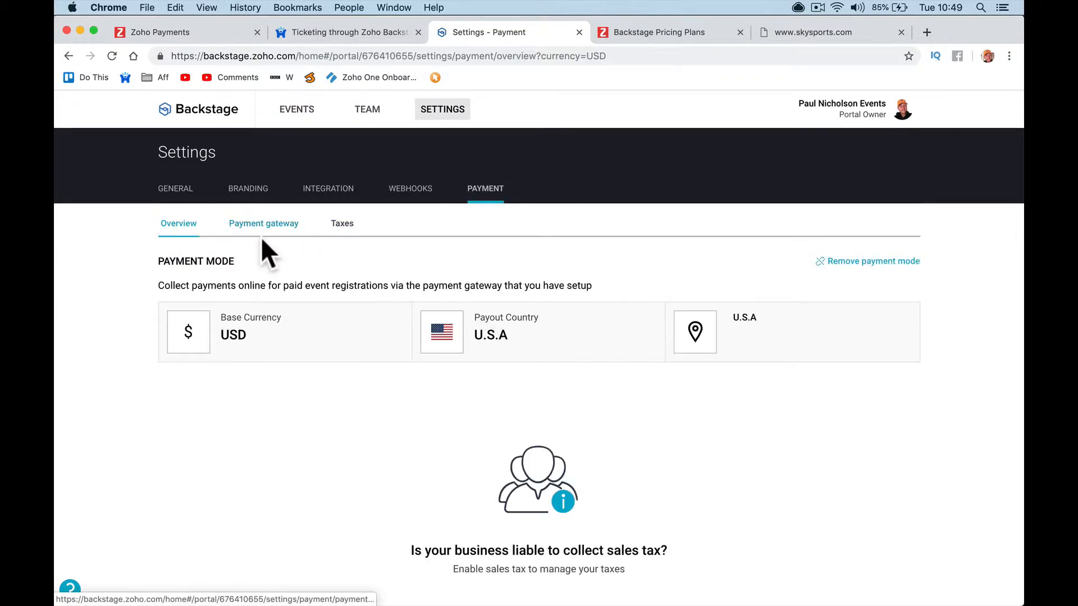
mouse_move(456, 364)
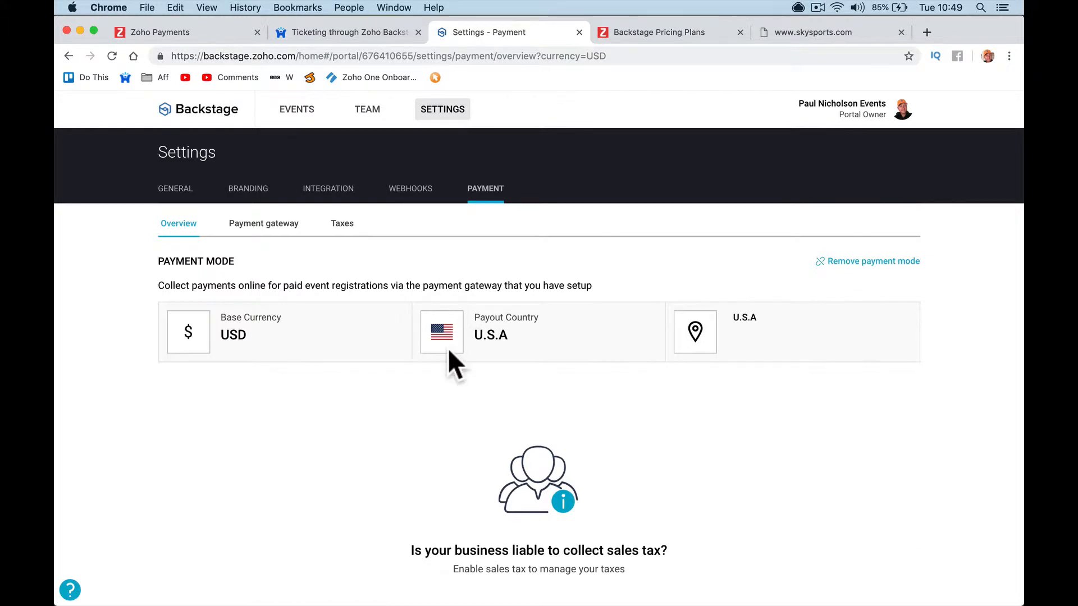
left_click(297, 108)
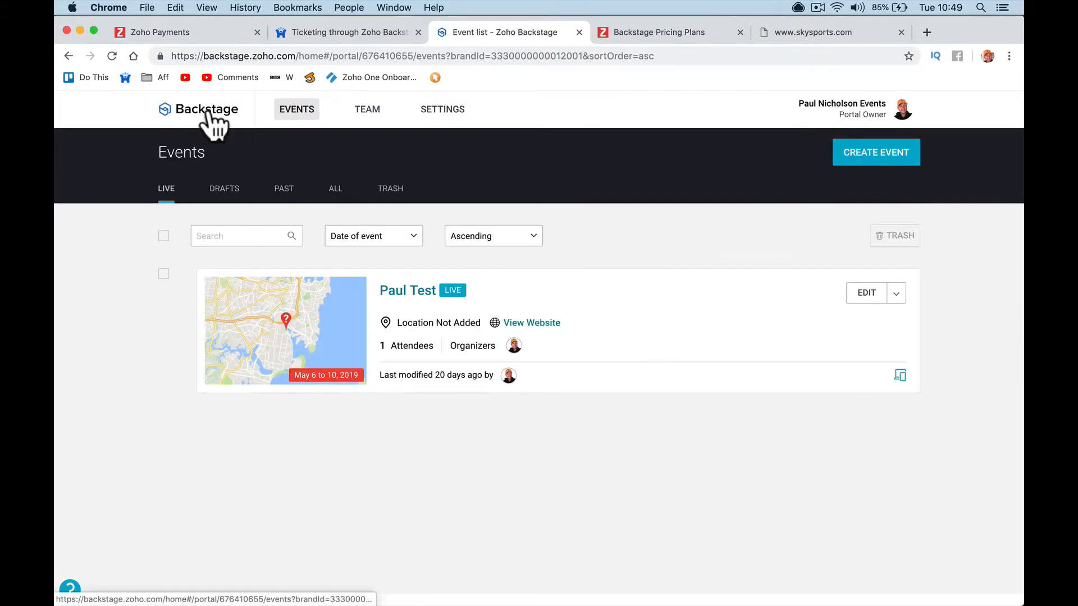
left_click(407, 290)
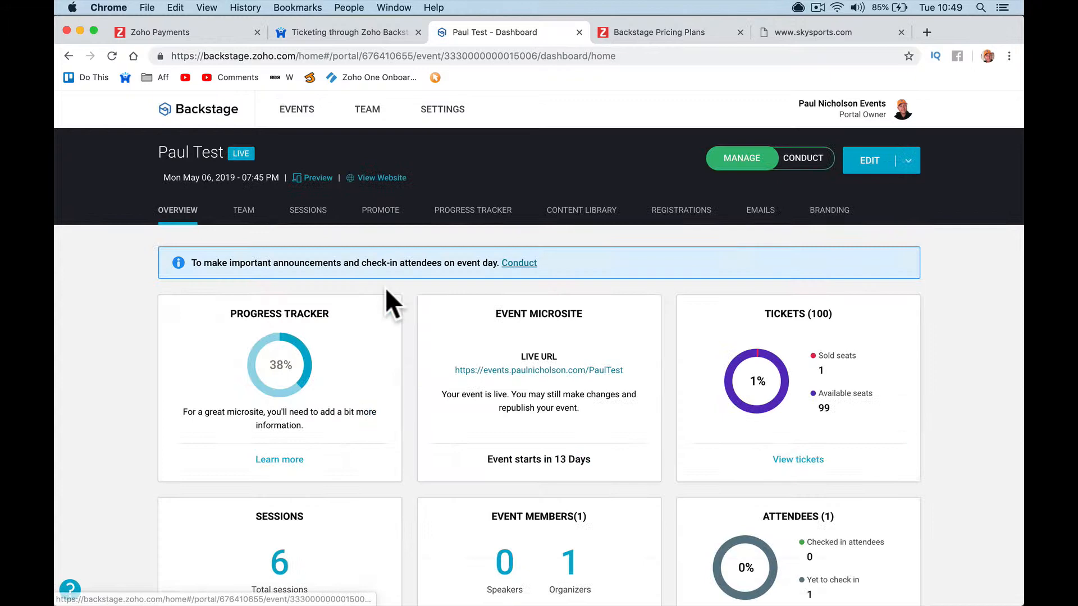
mouse_move(774, 52)
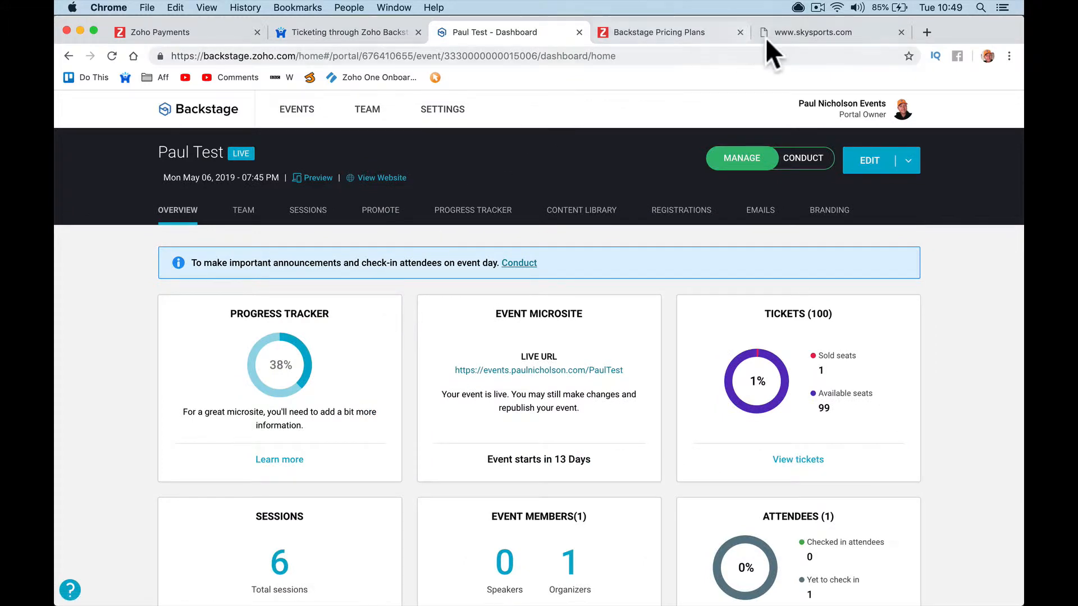
left_click(343, 31)
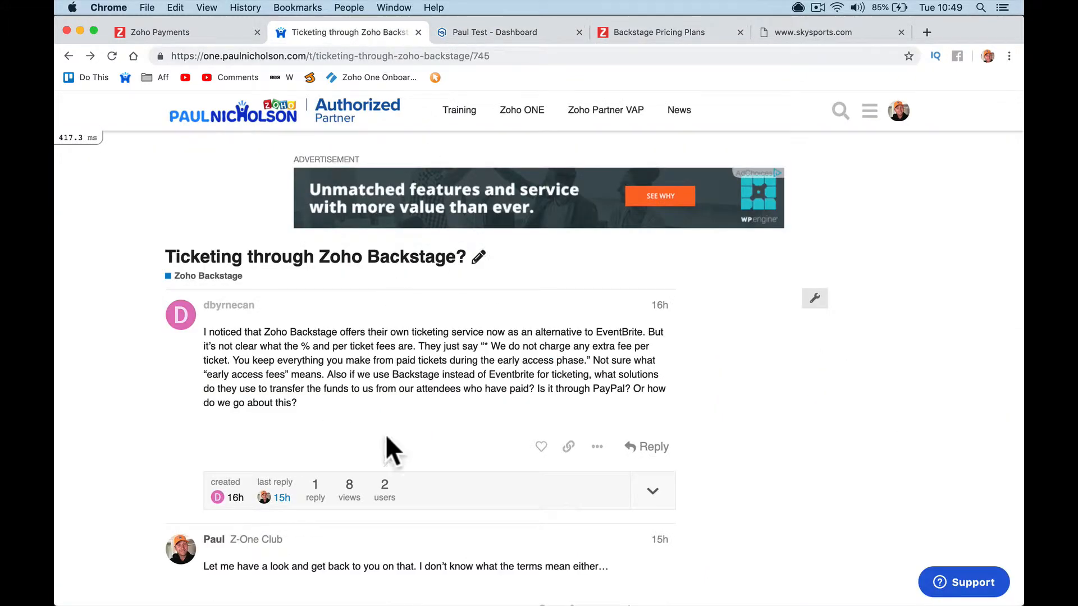
mouse_move(515, 347)
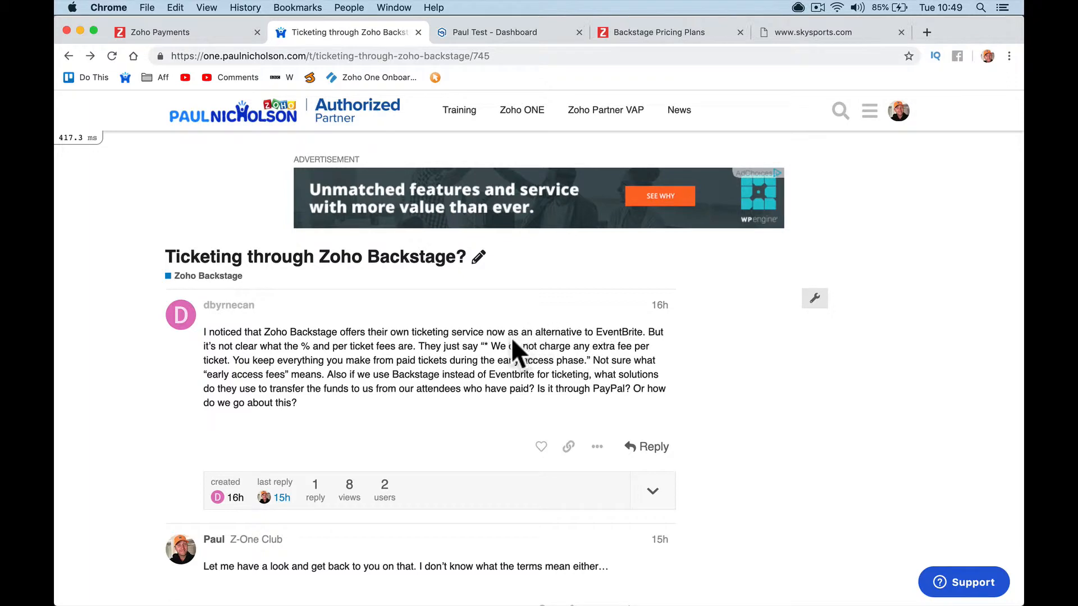
mouse_move(532, 50)
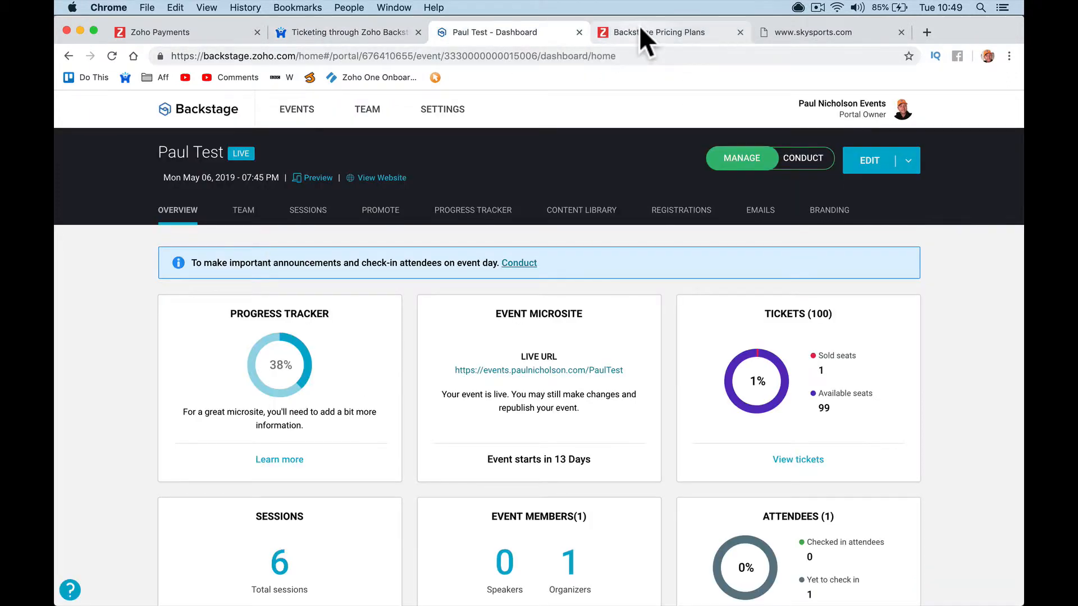
Step: Revisit the GBP pricing tiers (£79, £159, £239) after a brief look at the Paul Test dashboard
left_click(660, 31)
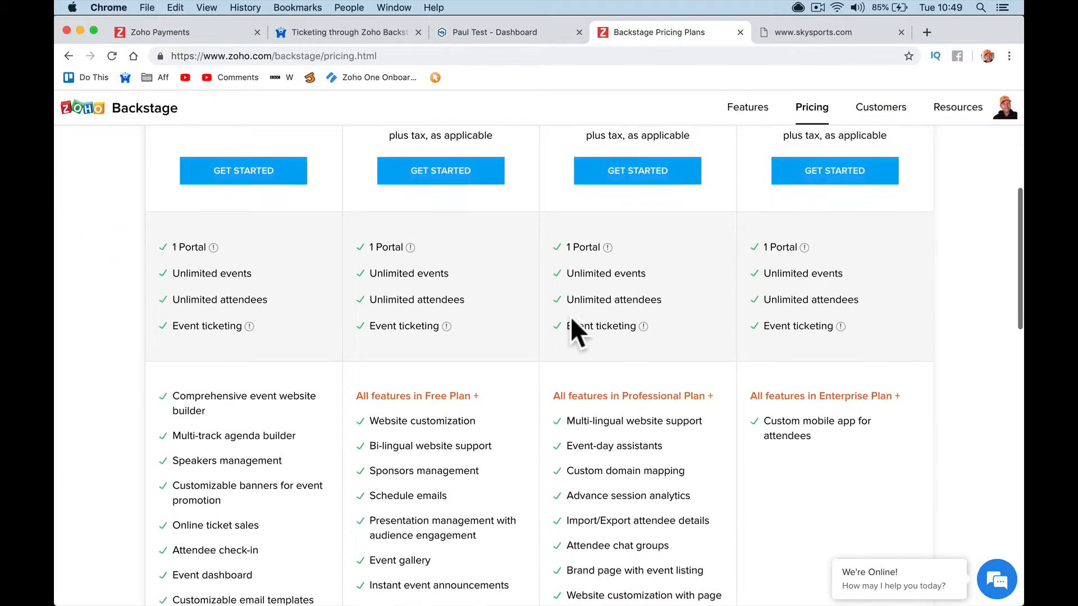
scroll("down", 3)
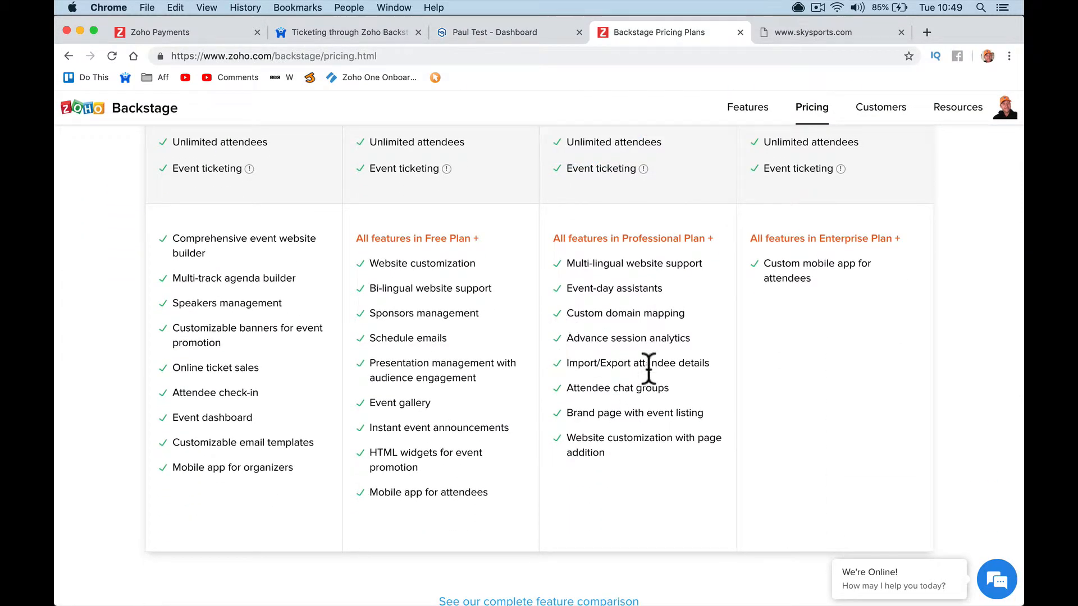
mouse_move(573, 89)
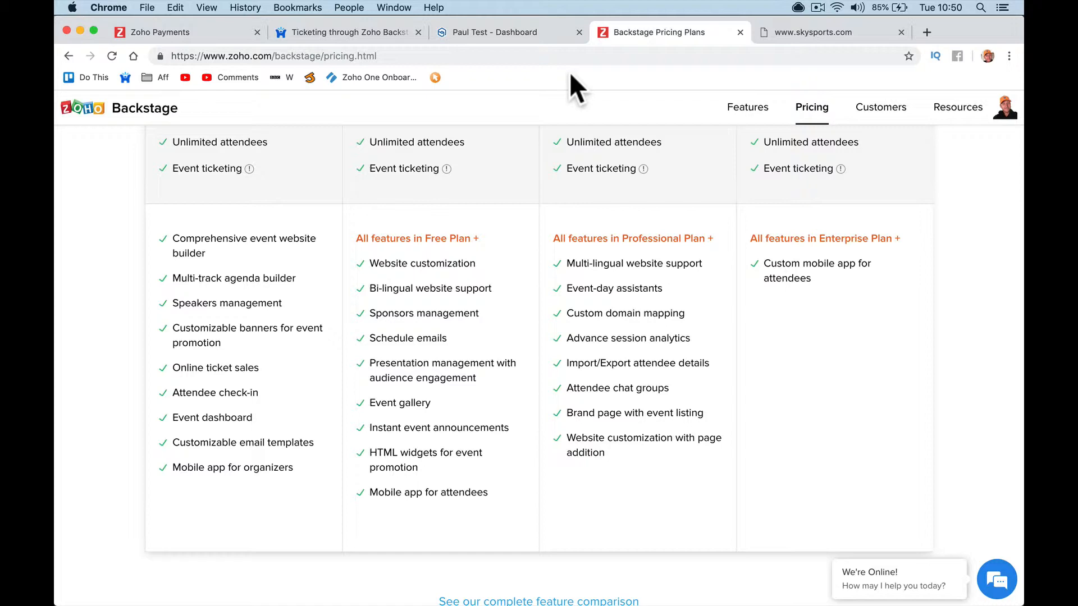
left_click(509, 31)
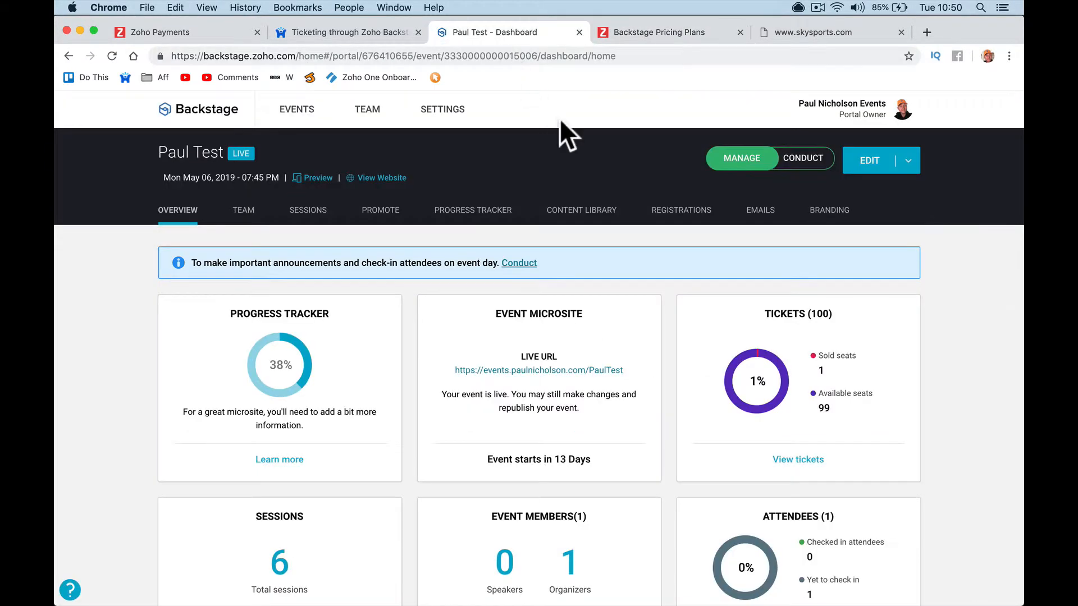
mouse_move(472, 245)
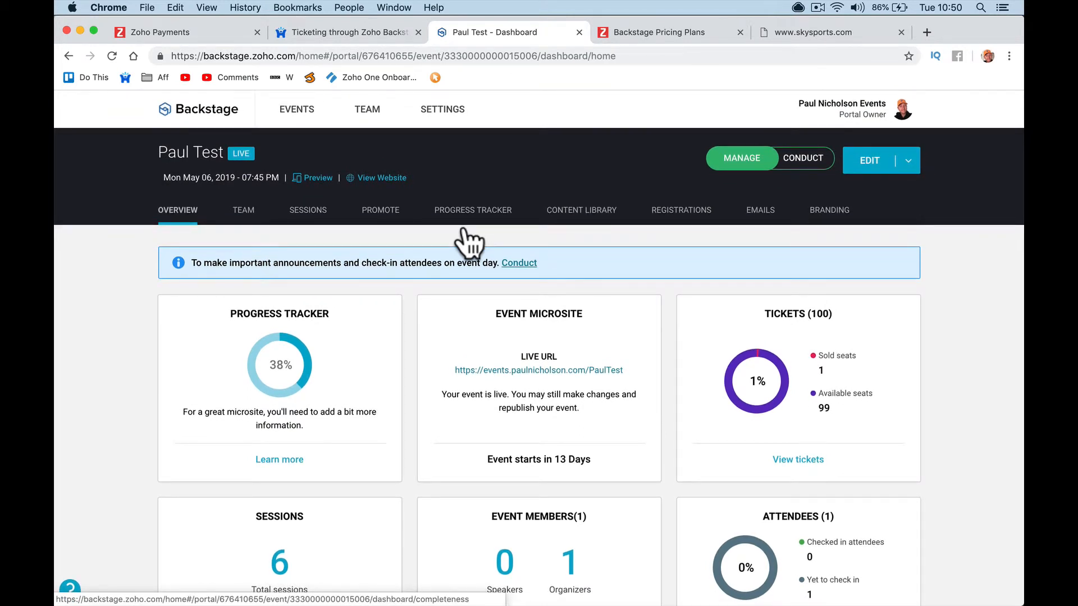
mouse_move(636, 79)
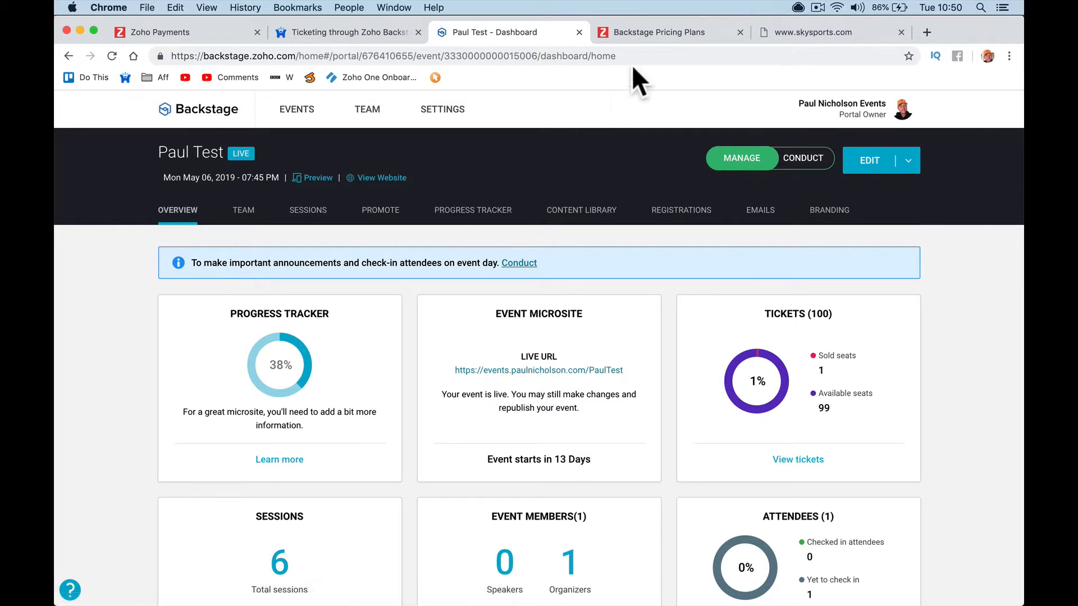
left_click(651, 32)
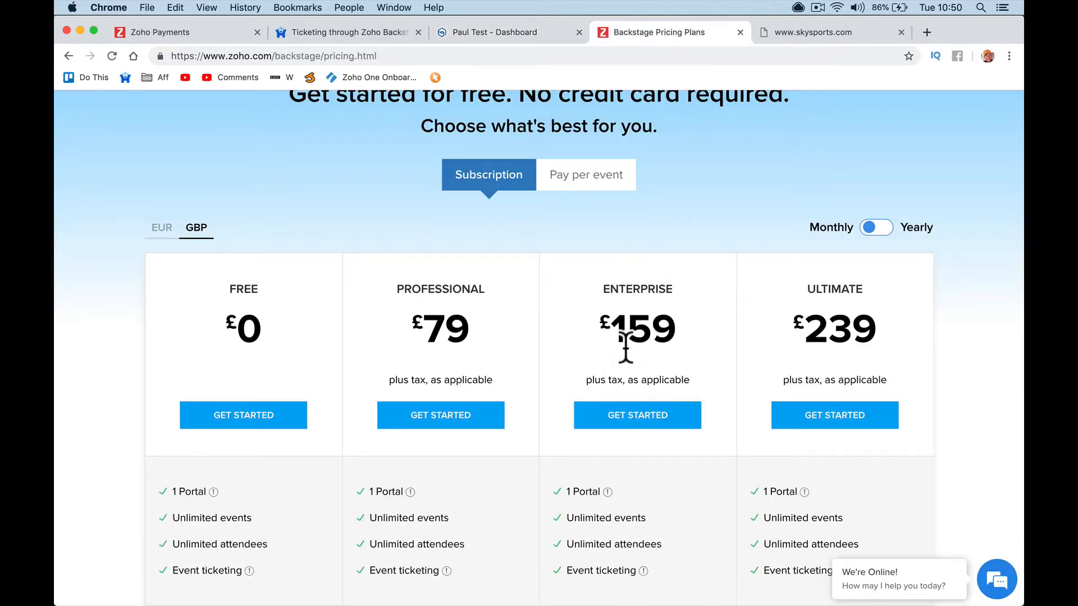
mouse_move(637, 330)
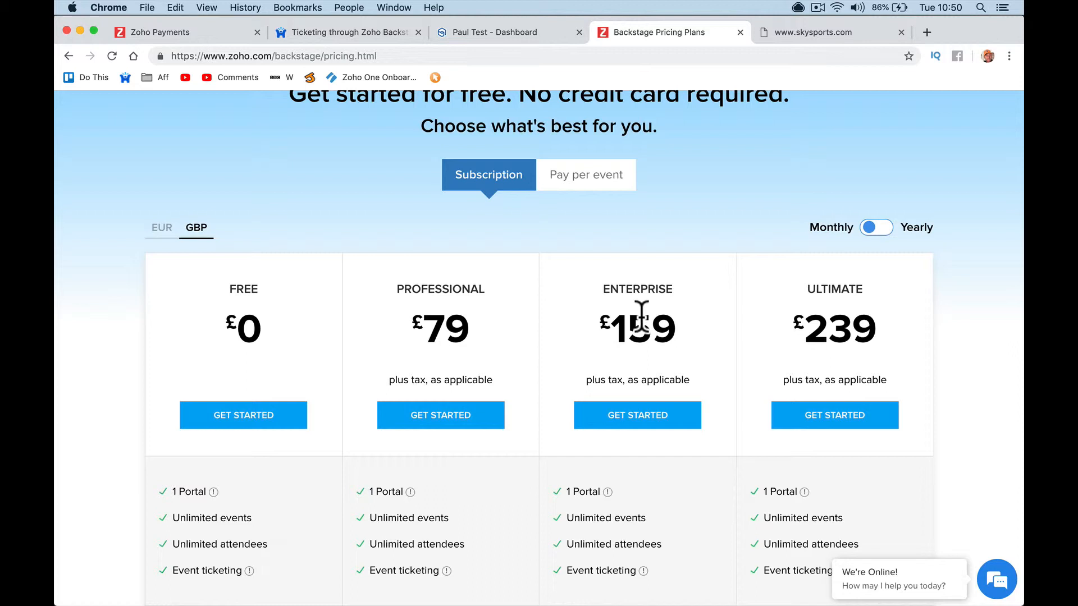
mouse_move(696, 227)
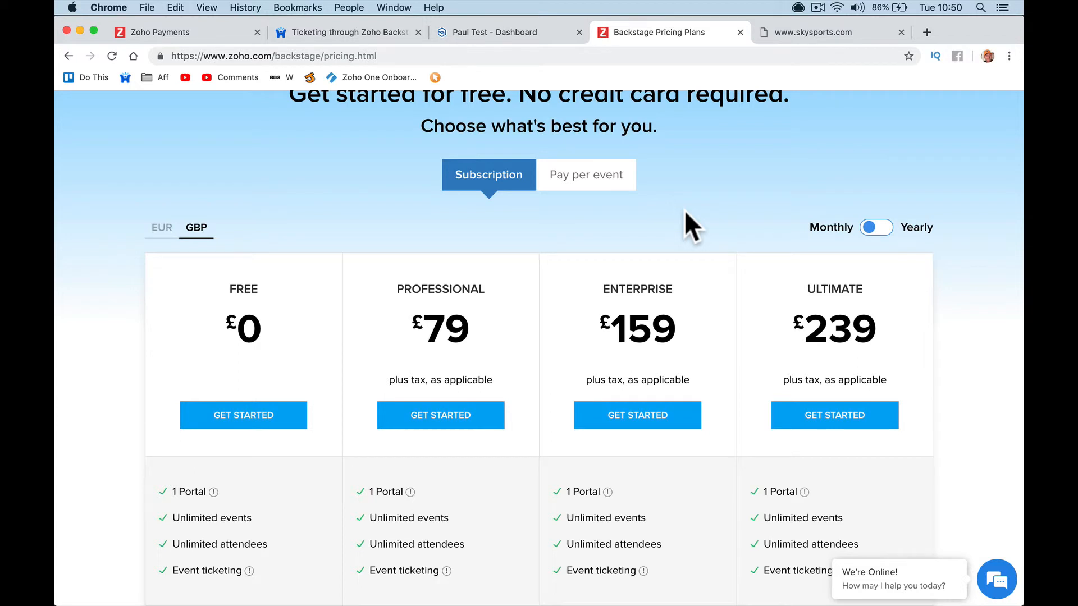
mouse_move(642, 285)
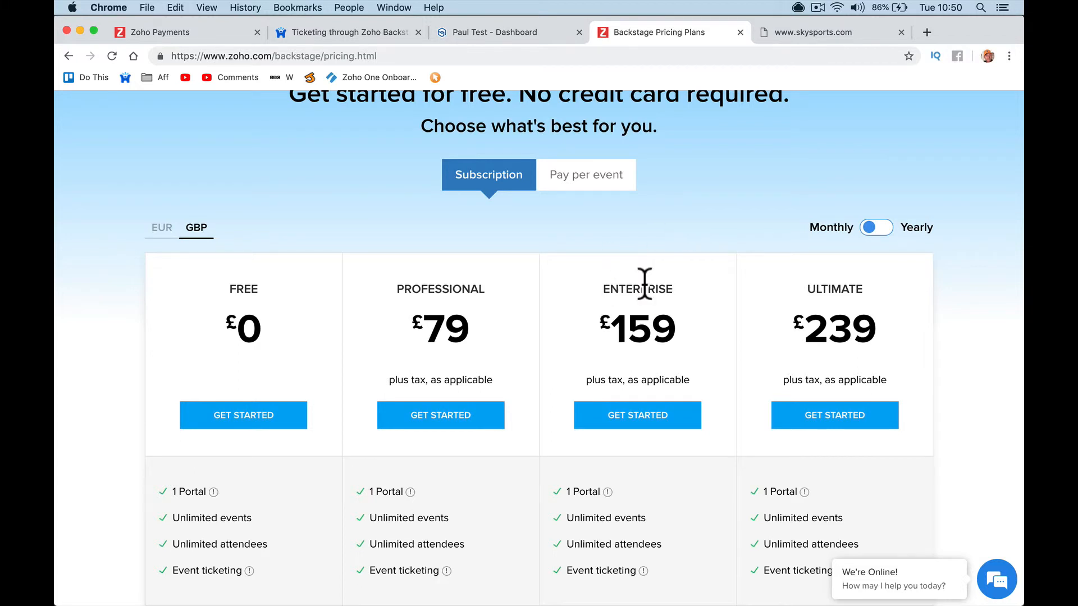